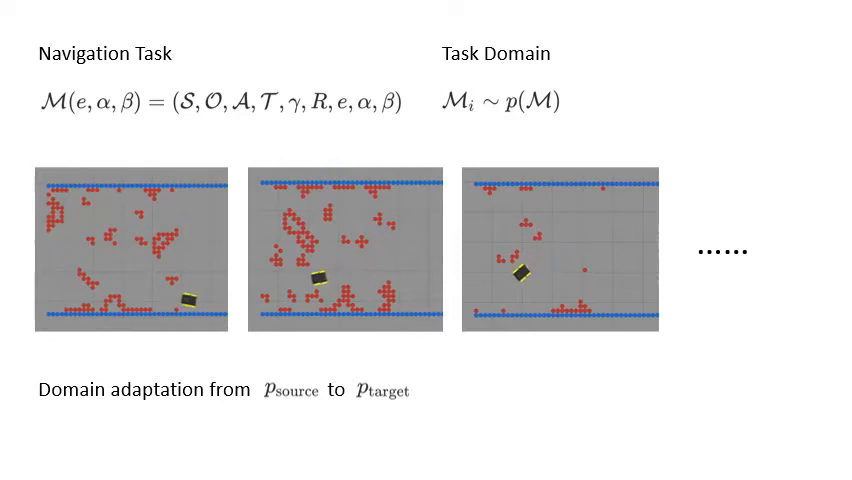
pyautogui.press('Right')
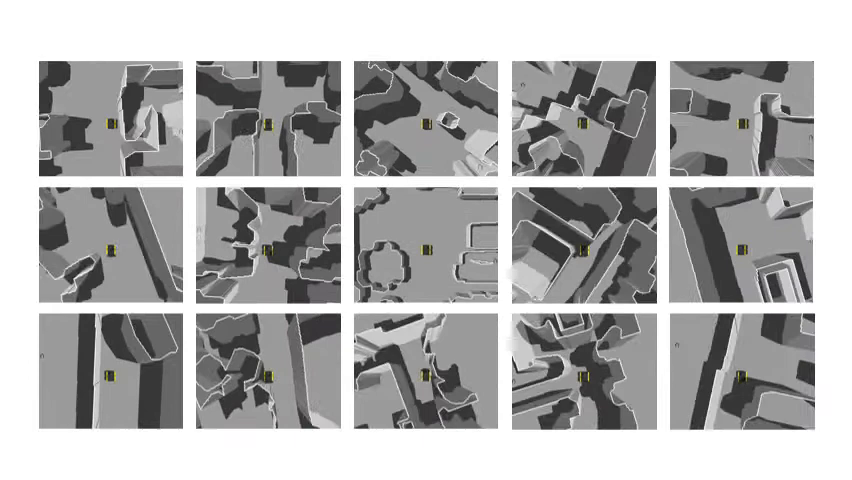
pyautogui.press('right')
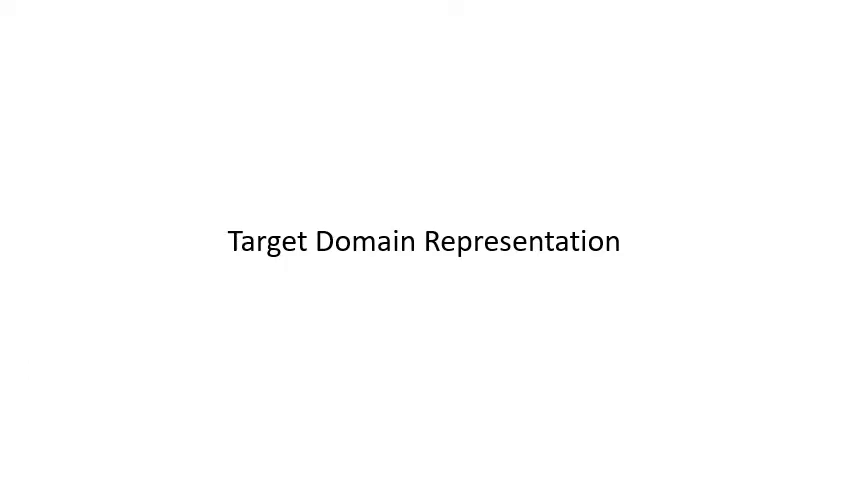